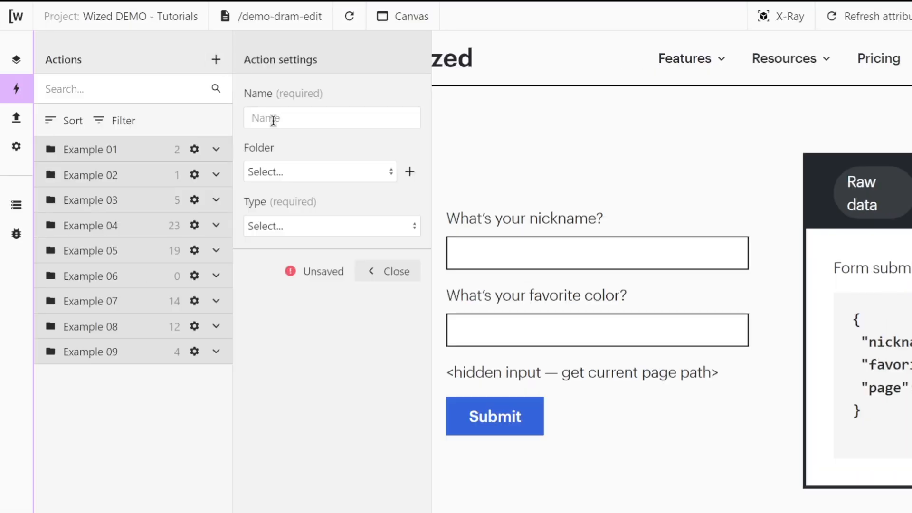
# Name the action Set Form Values, make it an Element action on form_submission_example that sets form values.
pyautogui.write('Set')
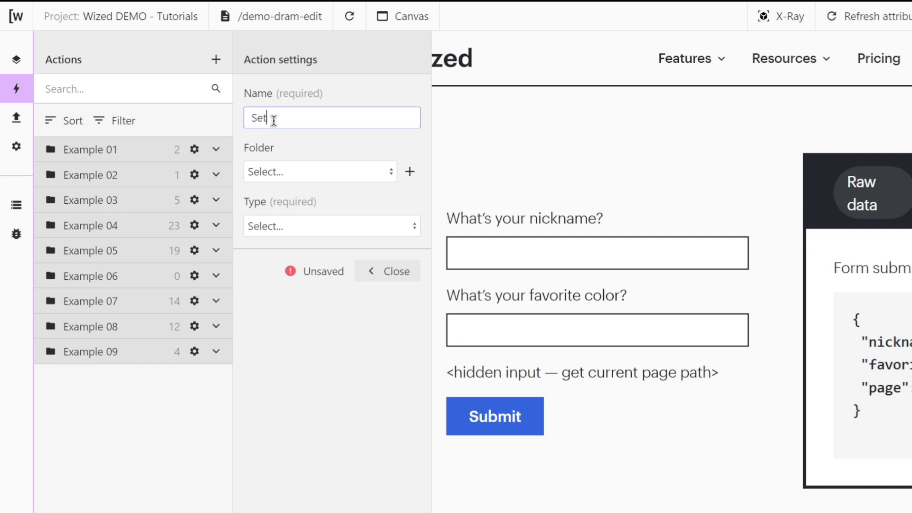
pyautogui.write('Form Values')
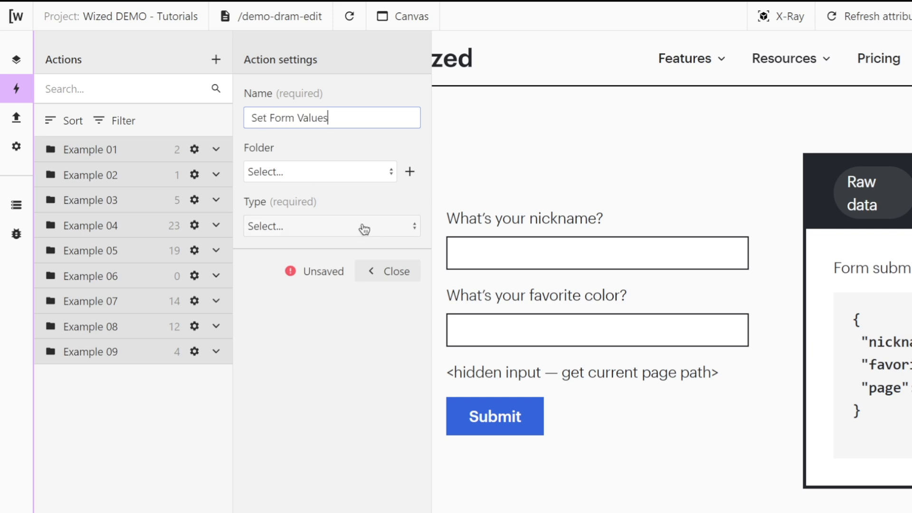
pyautogui.click(331, 226)
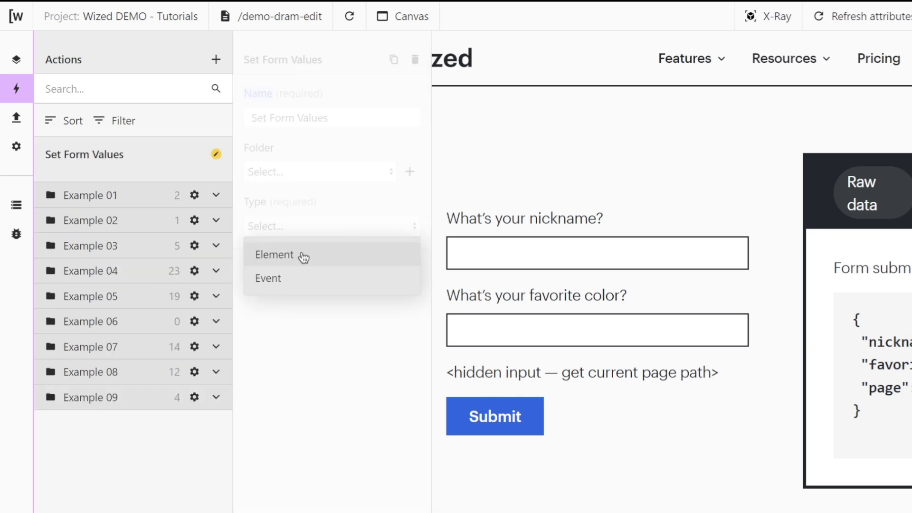
pyautogui.click(274, 255)
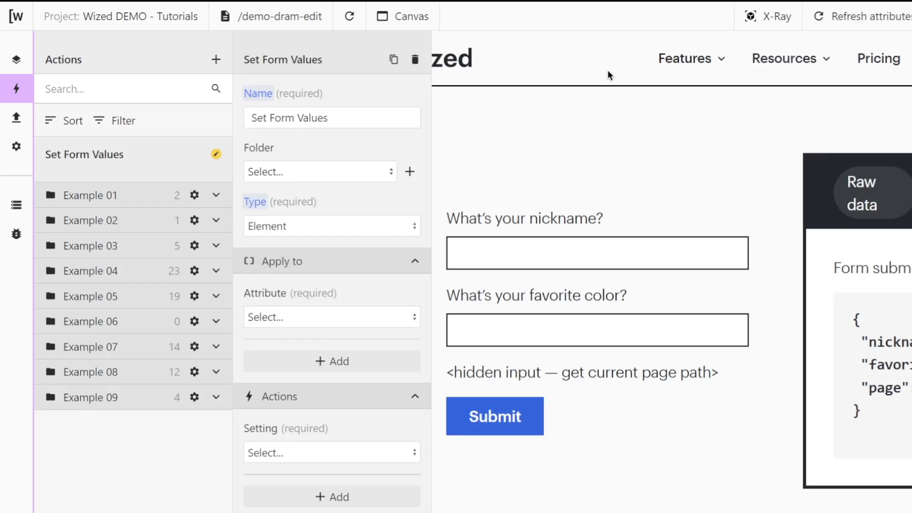
pyautogui.click(773, 15)
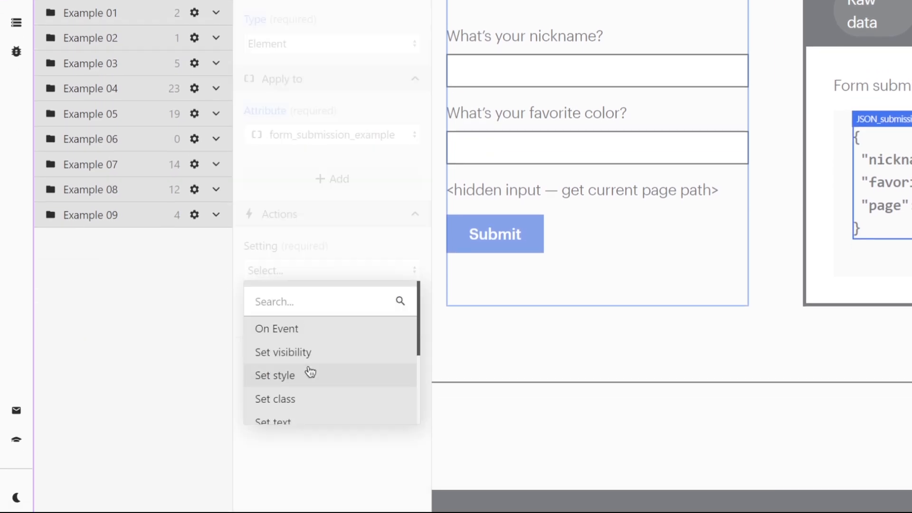
pyautogui.click(332, 270)
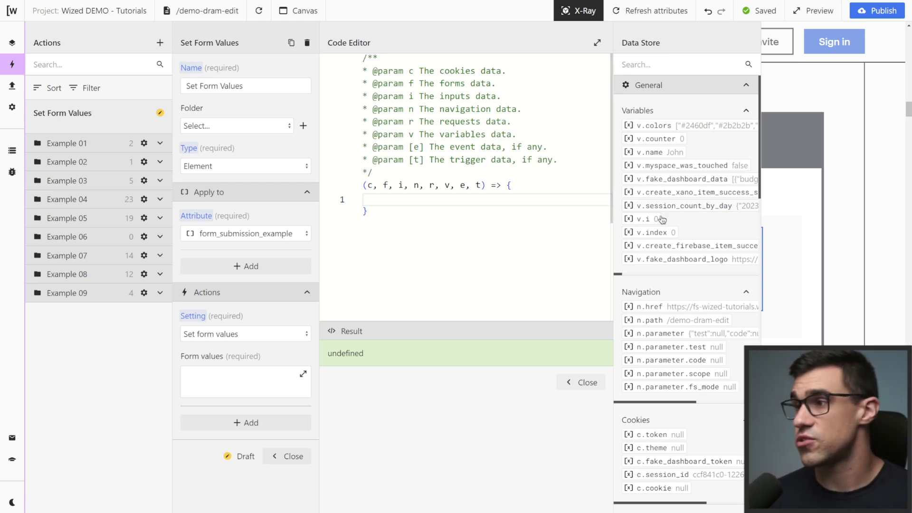
# Scroll the action panel down to reach the Form values setting.
pyautogui.scroll(-3)
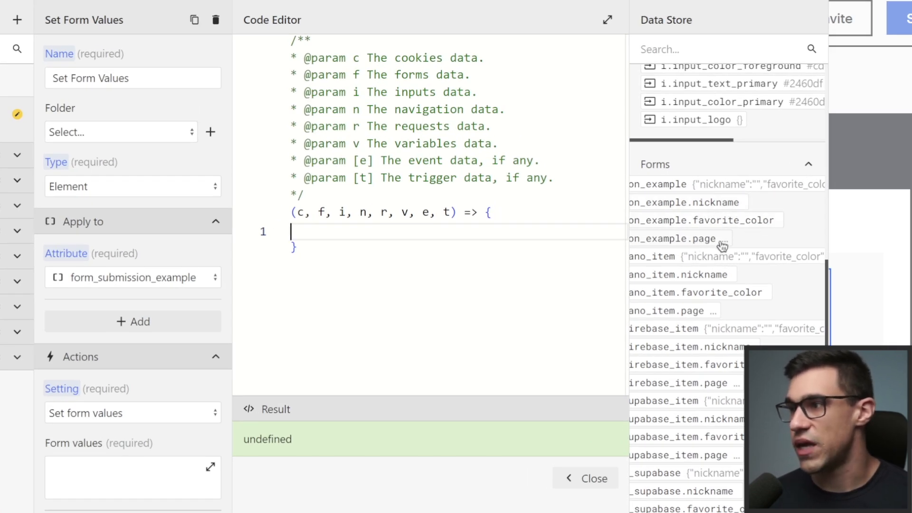
pyautogui.moveTo(720, 208)
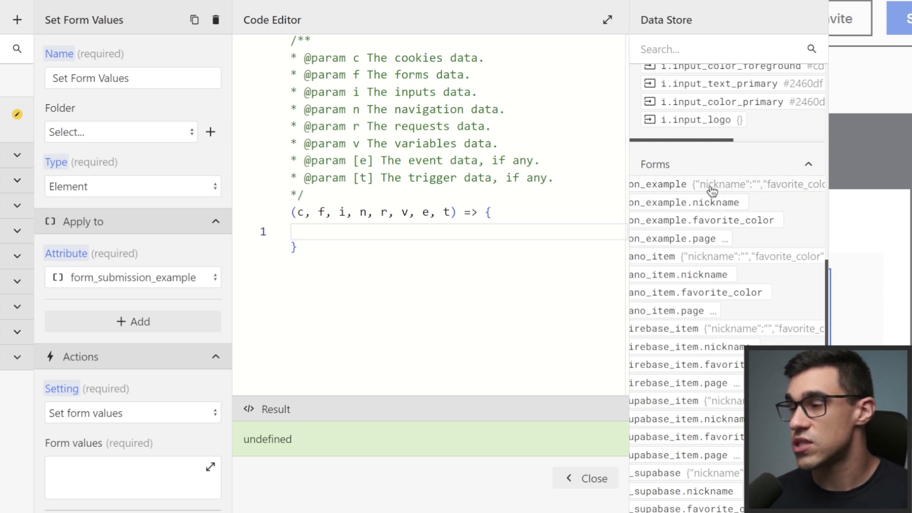
# Write return { nickname: "Eskro" } as the form values, apply it, and reopen the code.
pyautogui.write('retur')
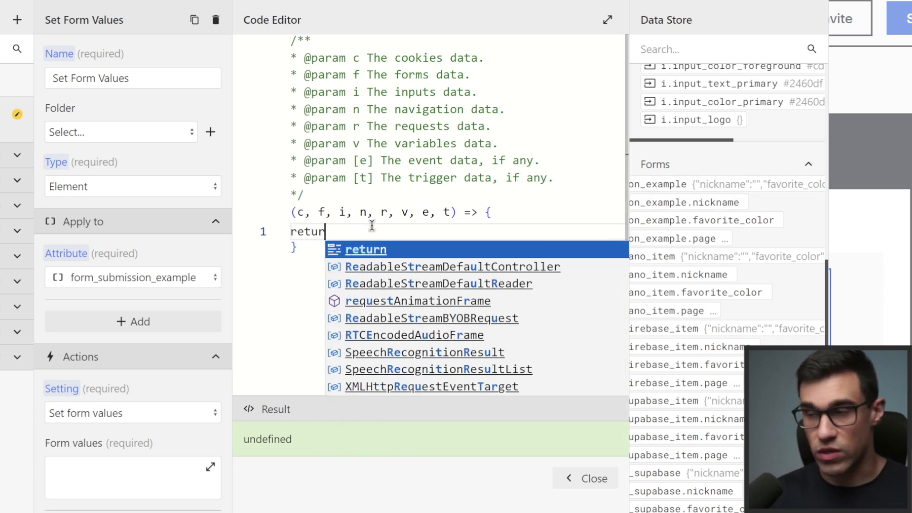
pyautogui.write('{')
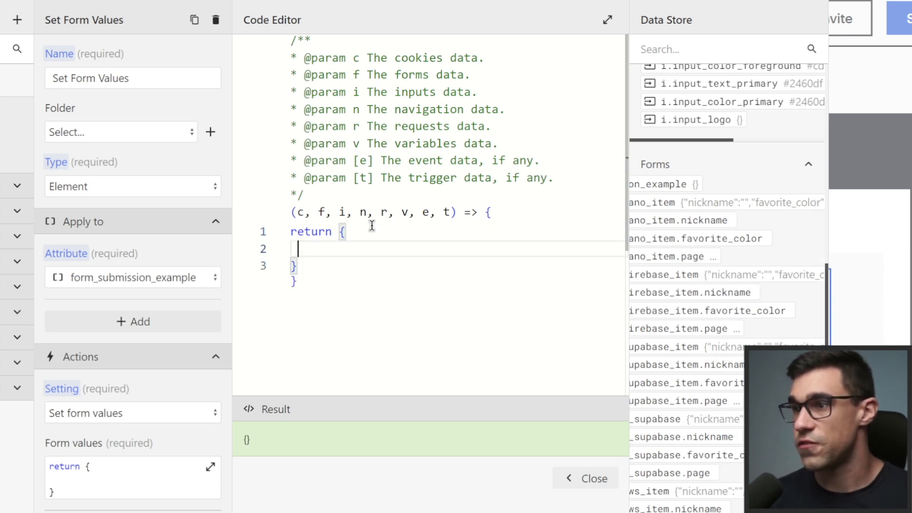
pyautogui.write('nick')
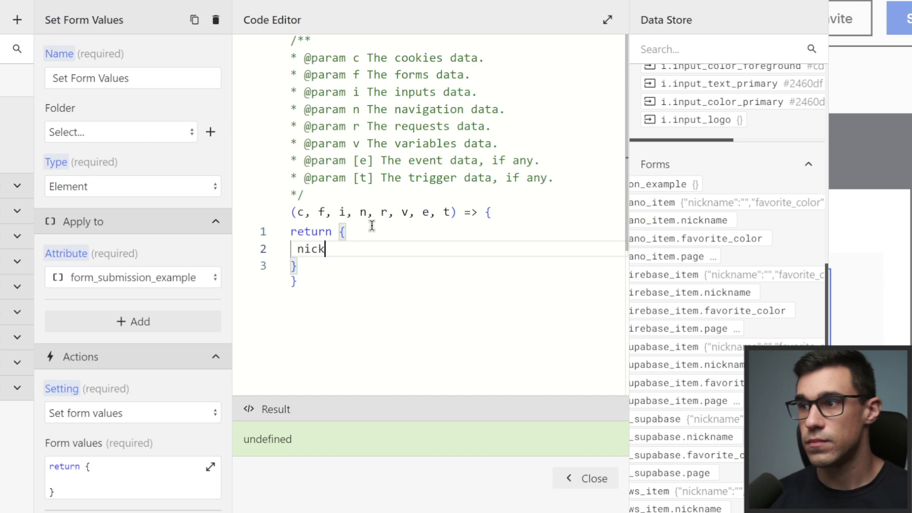
pyautogui.write('name: "')
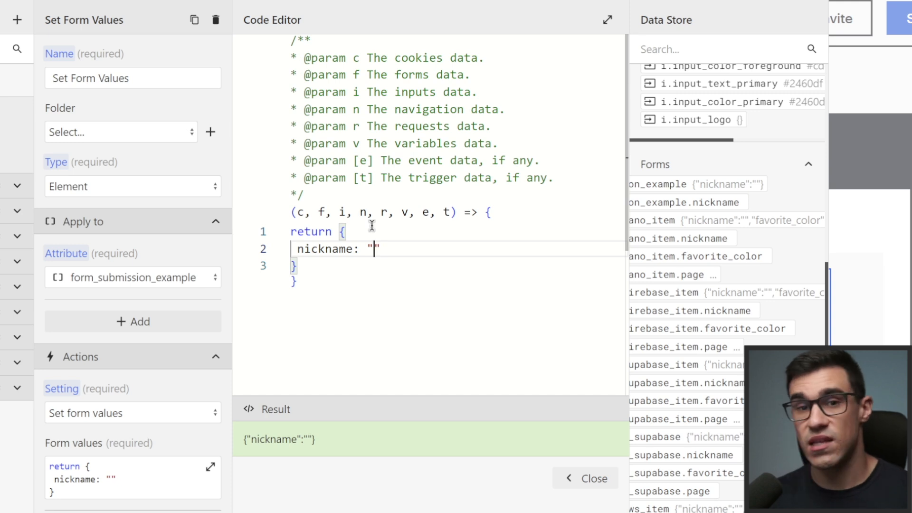
pyautogui.write('Es')
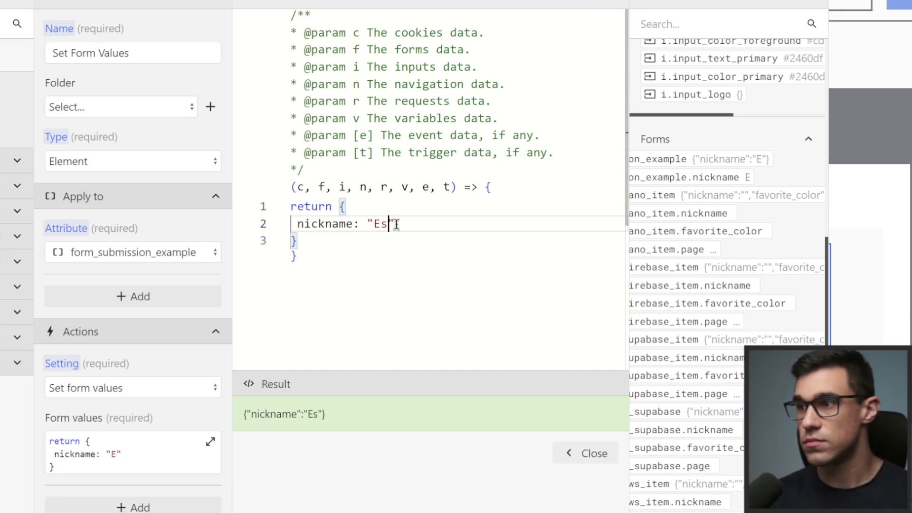
pyautogui.write('kro')
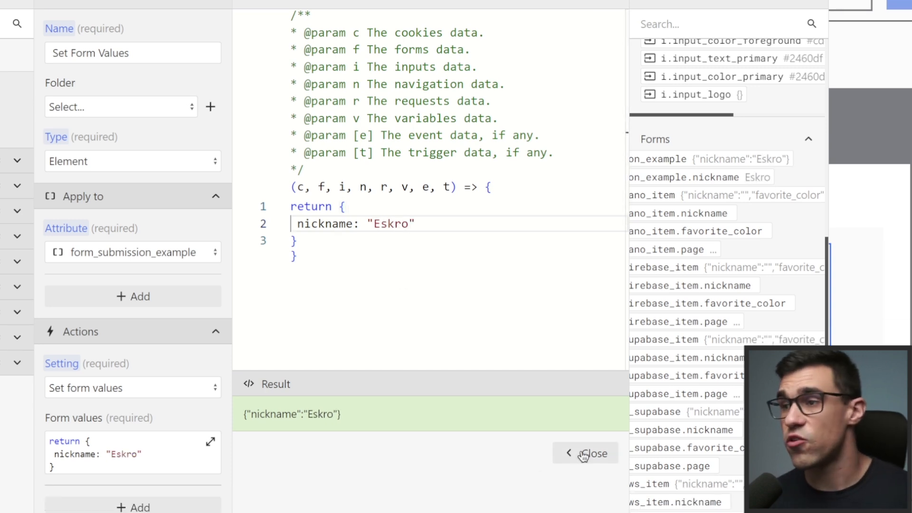
pyautogui.click(586, 453)
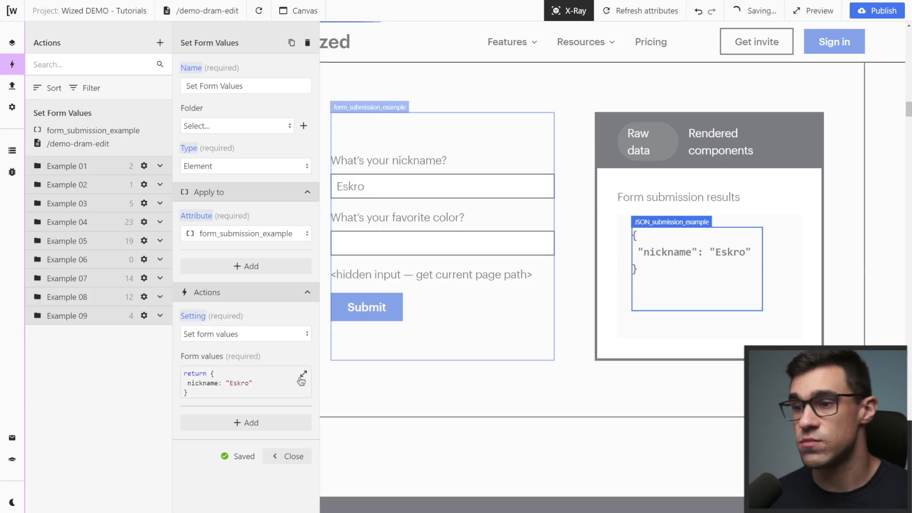
pyautogui.click(304, 374)
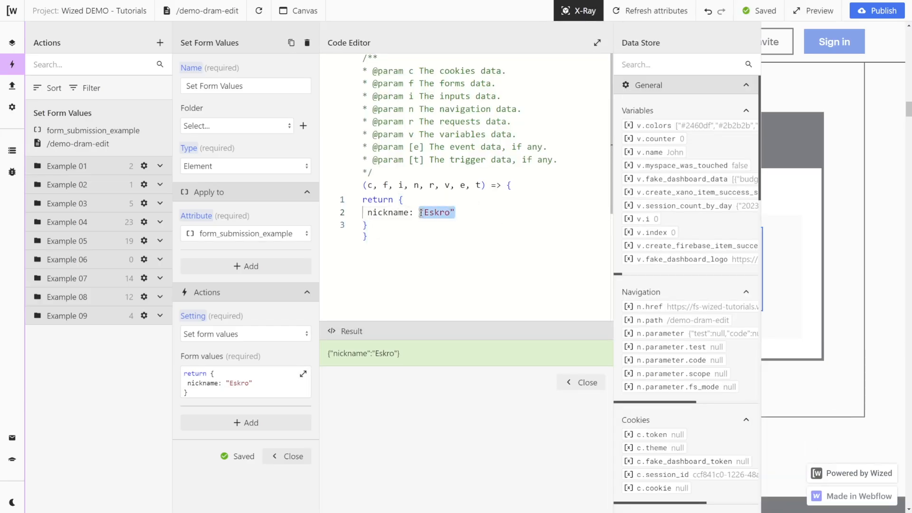
# Set nickname to r.get_pokemons.data.results[0].name and add favorite_color: "red".
pyautogui.press('Delete')
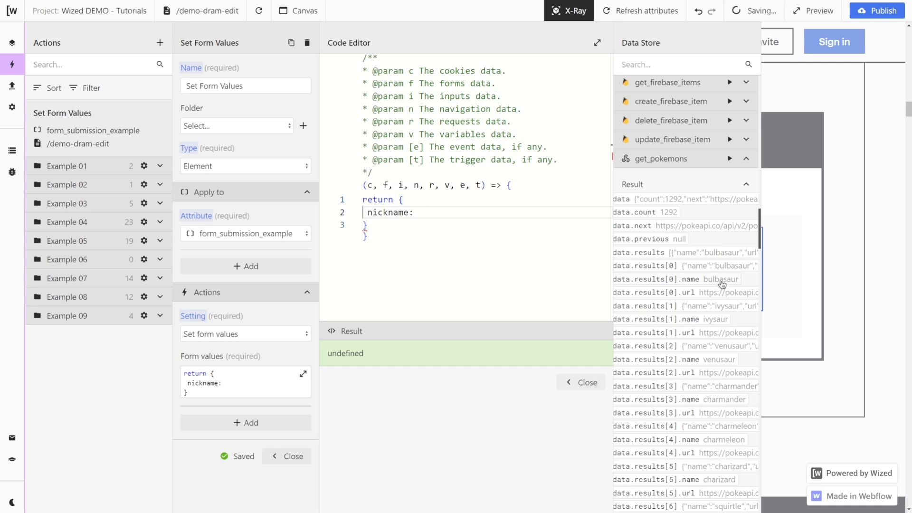
pyautogui.write('r.get_pokemons.data.results[0].name,')
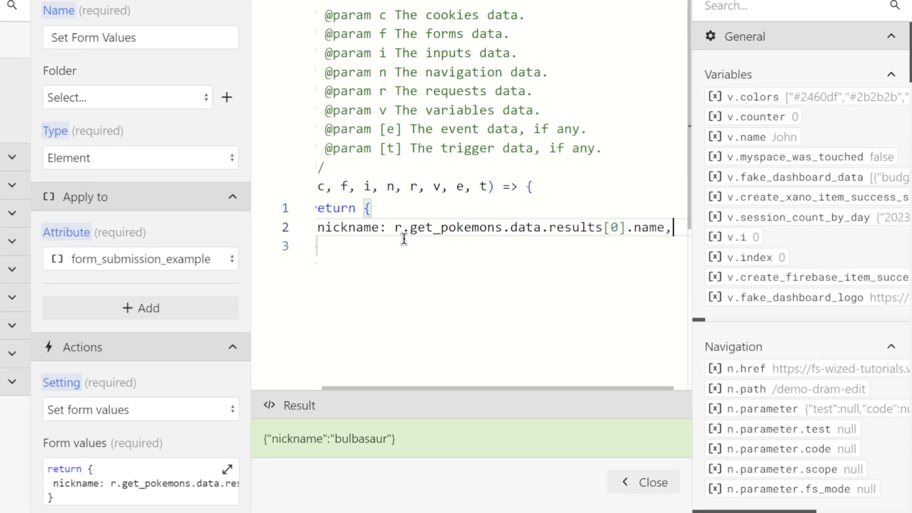
pyautogui.write('favorite_')
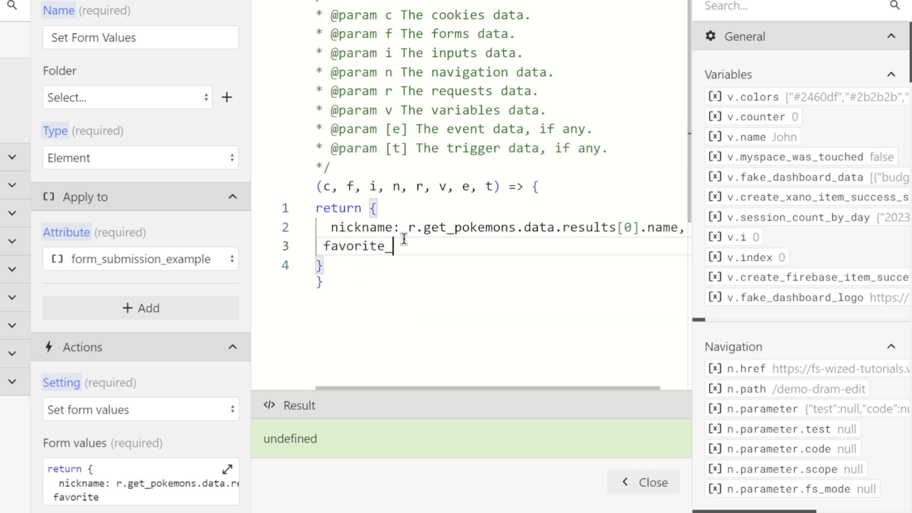
pyautogui.write('color:')
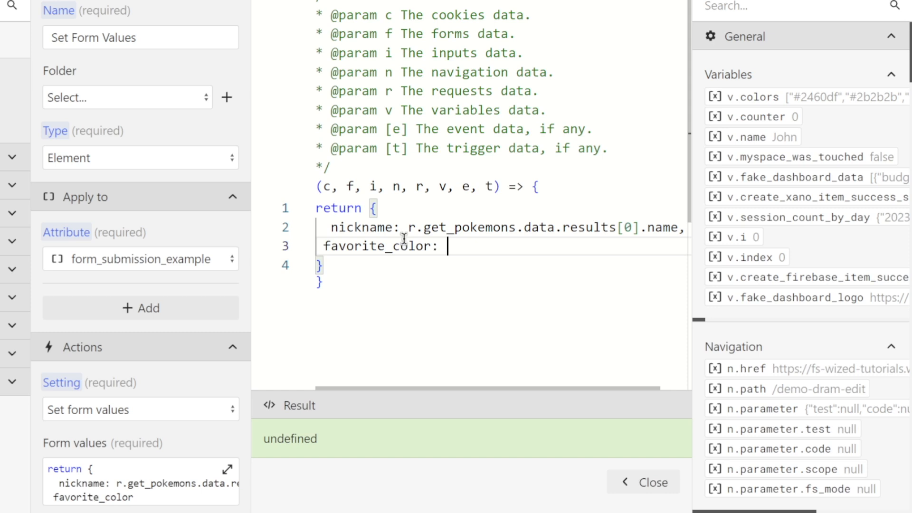
pyautogui.write('""')
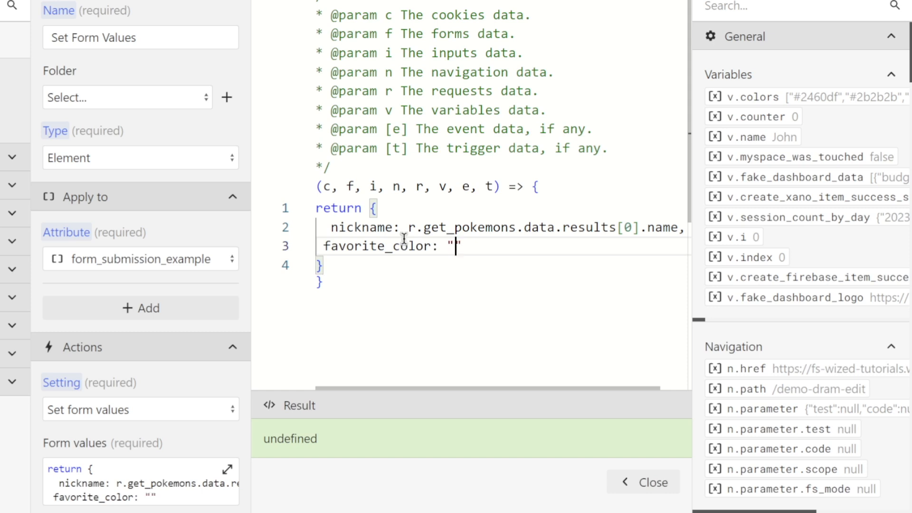
pyautogui.write('red')
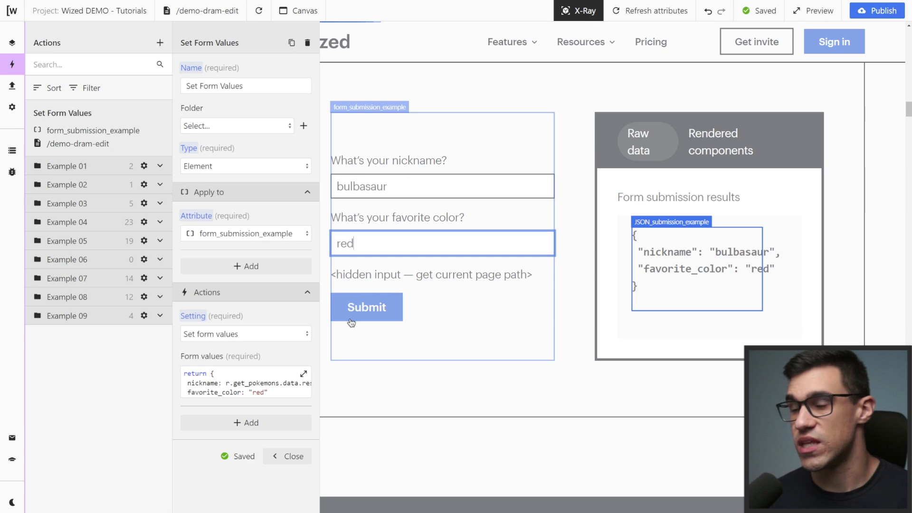
pyautogui.click(304, 374)
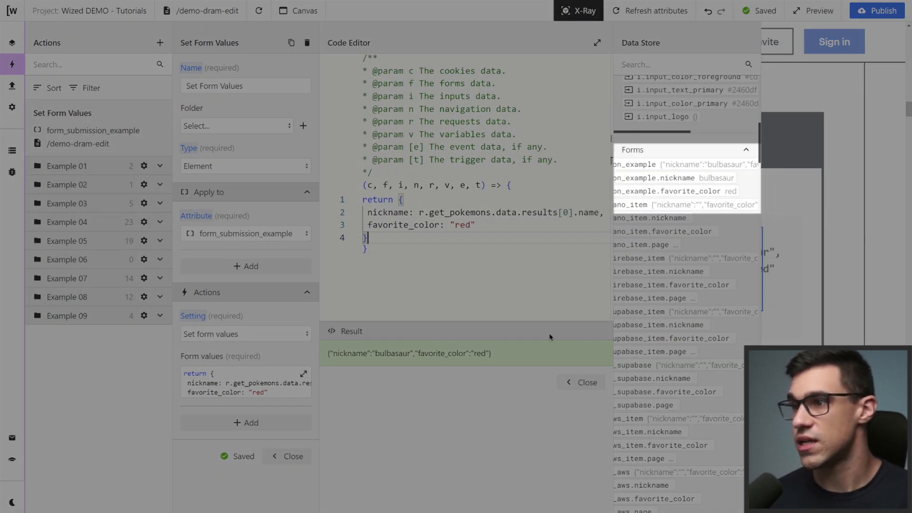
pyautogui.click(581, 382)
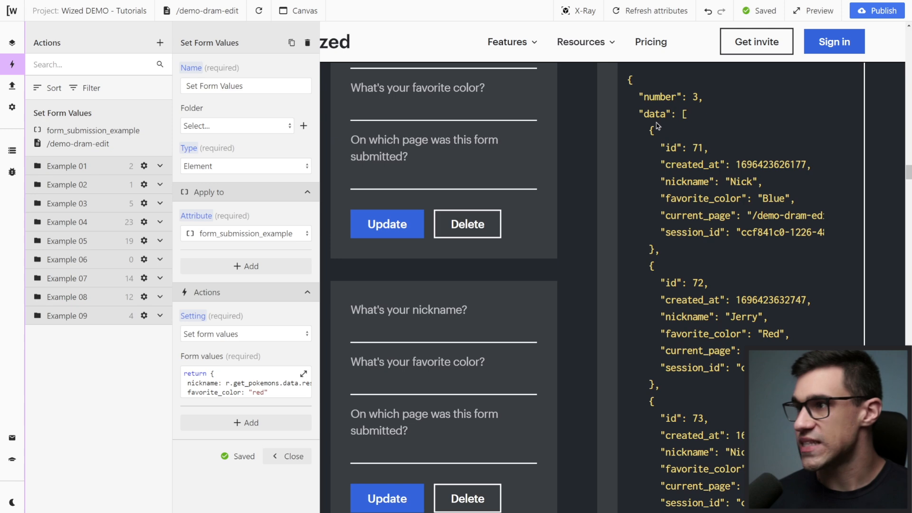
pyautogui.scroll(-3)
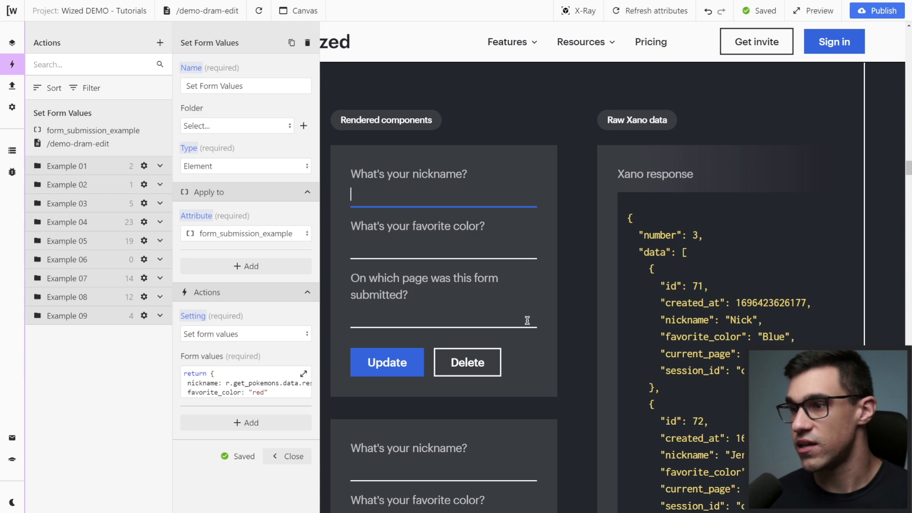
pyautogui.scroll(-3)
pyautogui.write('Set Response Form Values')
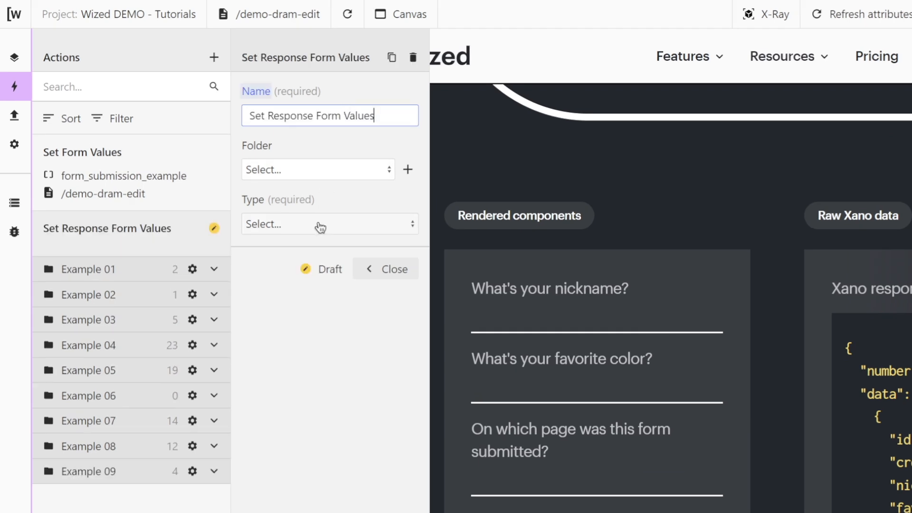
# Make it an Element action on form_response_xano with the Set form values setting.
pyautogui.click(328, 224)
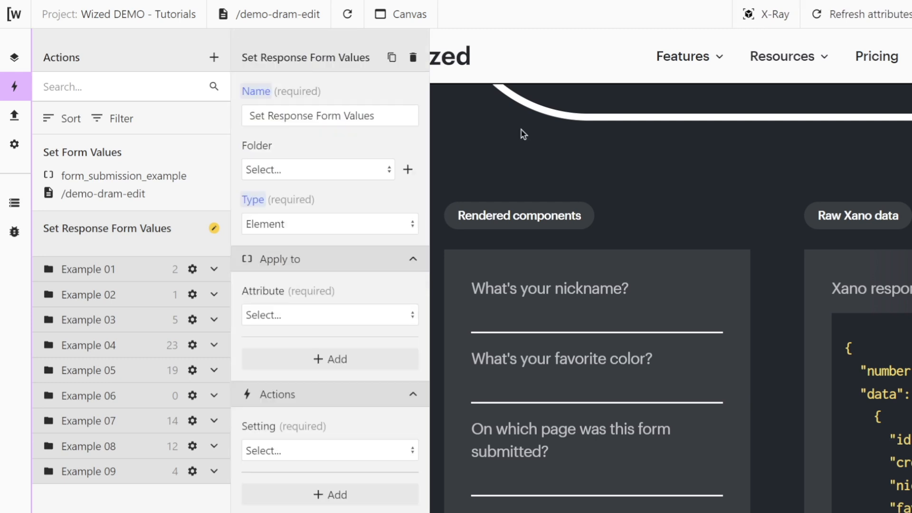
pyautogui.click(329, 315)
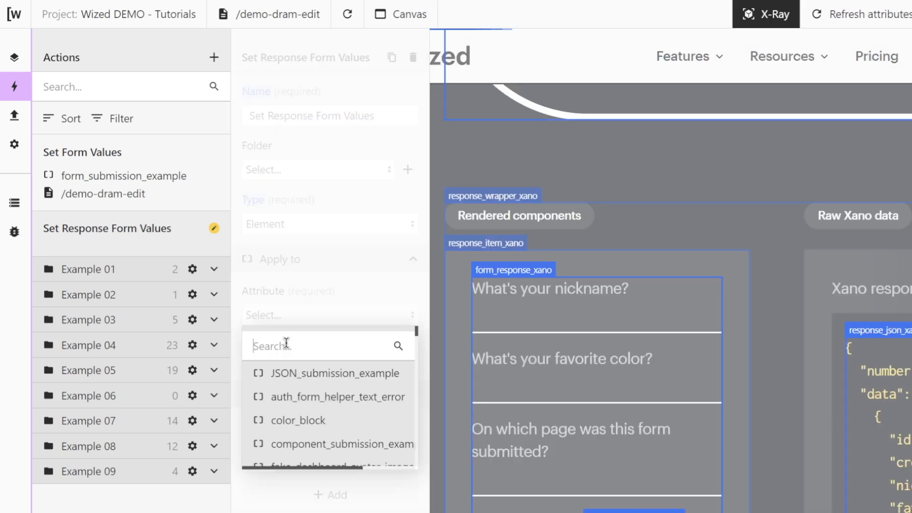
pyautogui.write('form')
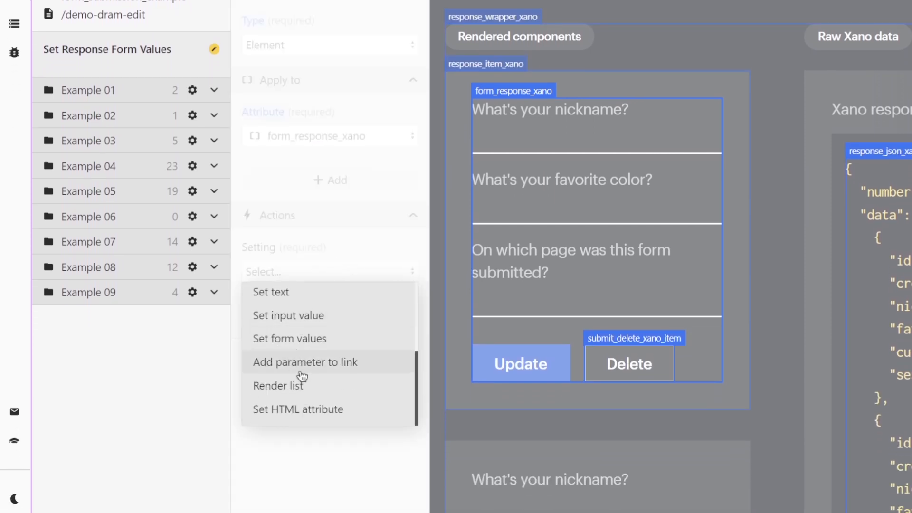
pyautogui.click(289, 338)
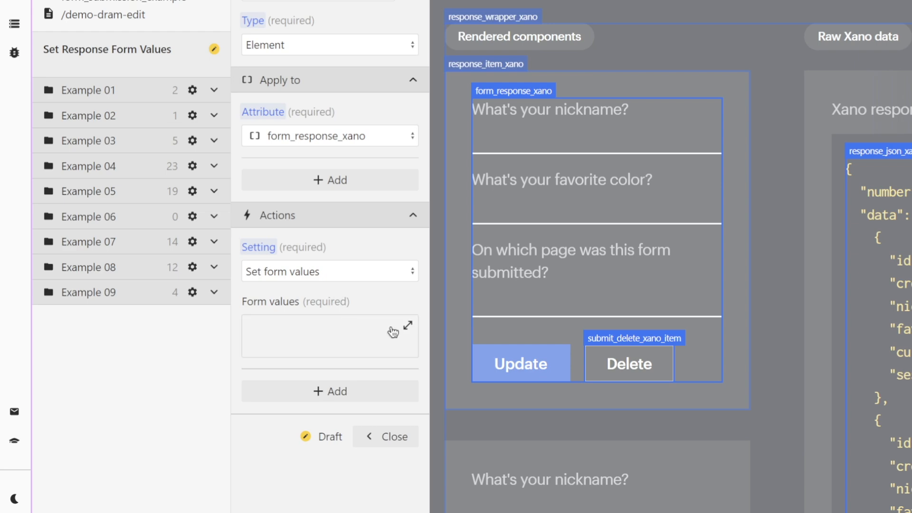
# Start the form values code with return { } and a f.form_response_xano[0]. reference.
pyautogui.click(408, 325)
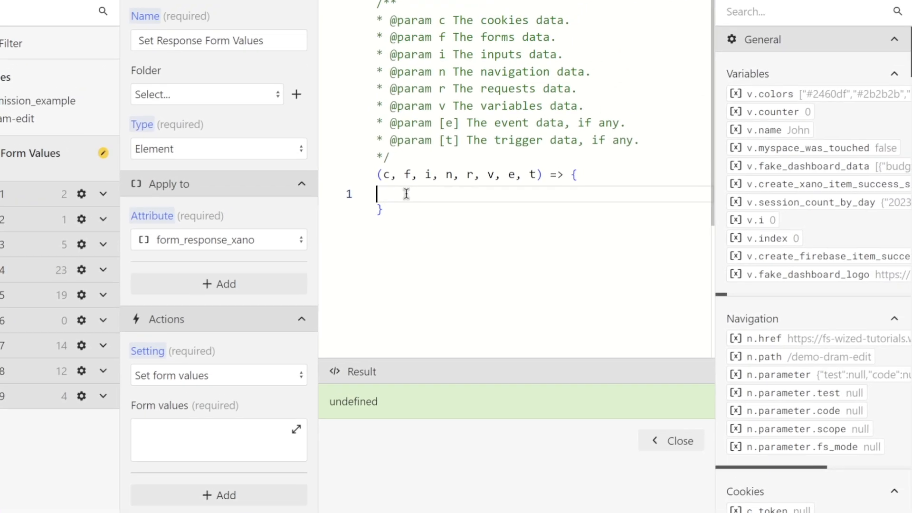
pyautogui.write('return')
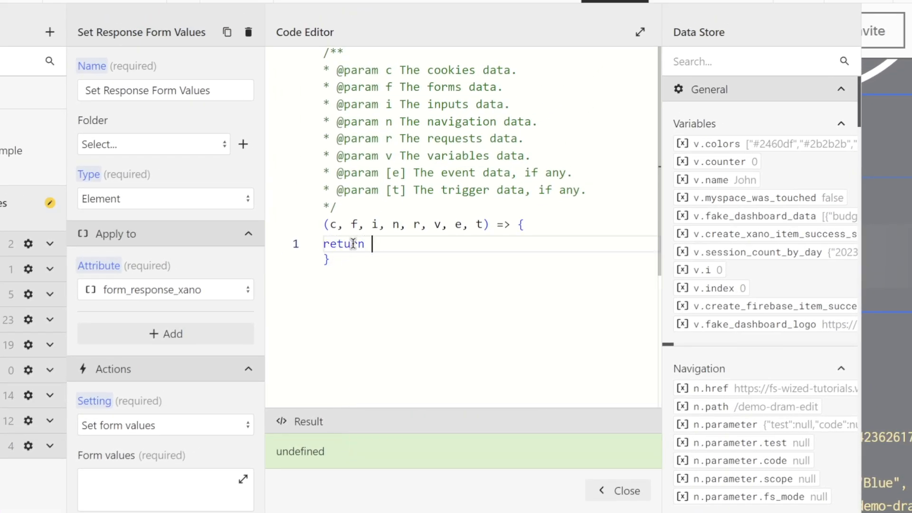
pyautogui.write('{')
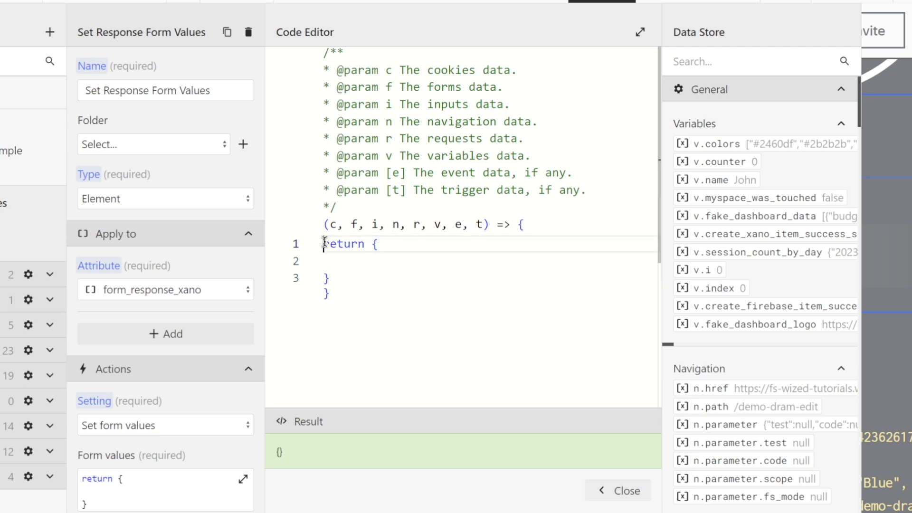
pyautogui.press('Enter')
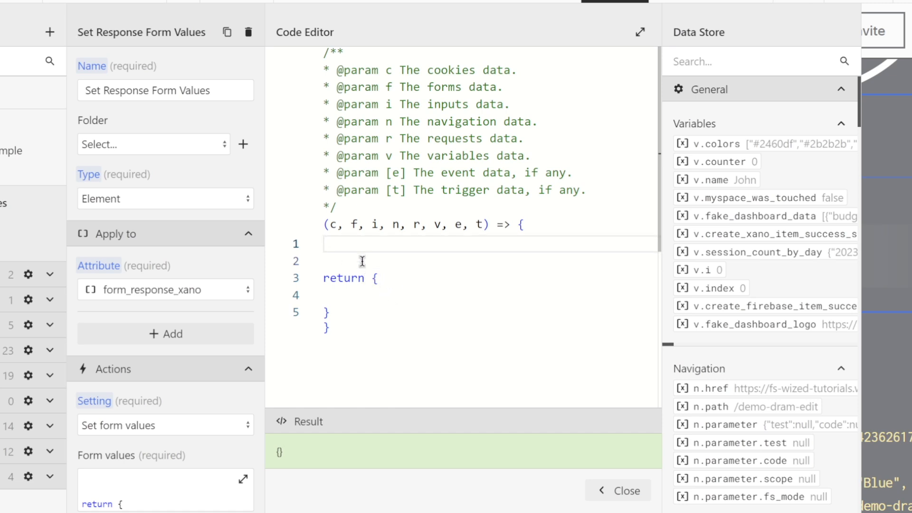
pyautogui.write('f.')
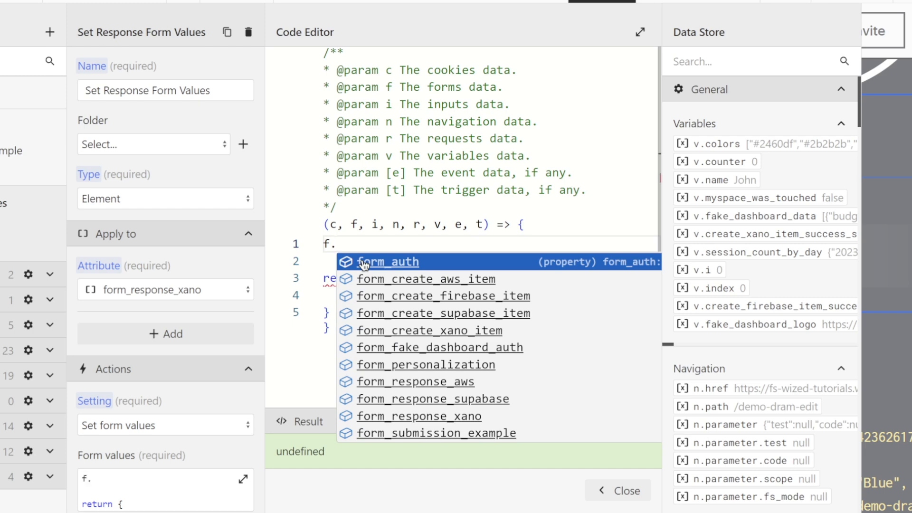
pyautogui.write('for')
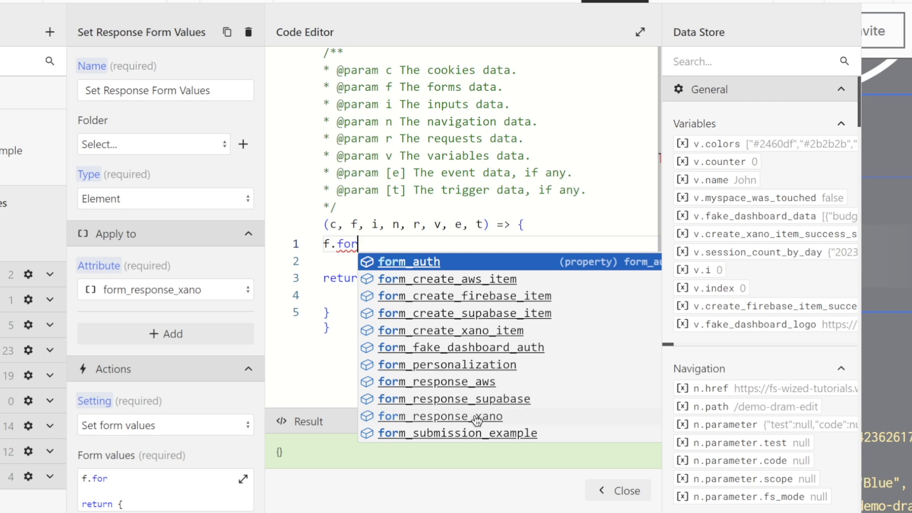
pyautogui.click(441, 416)
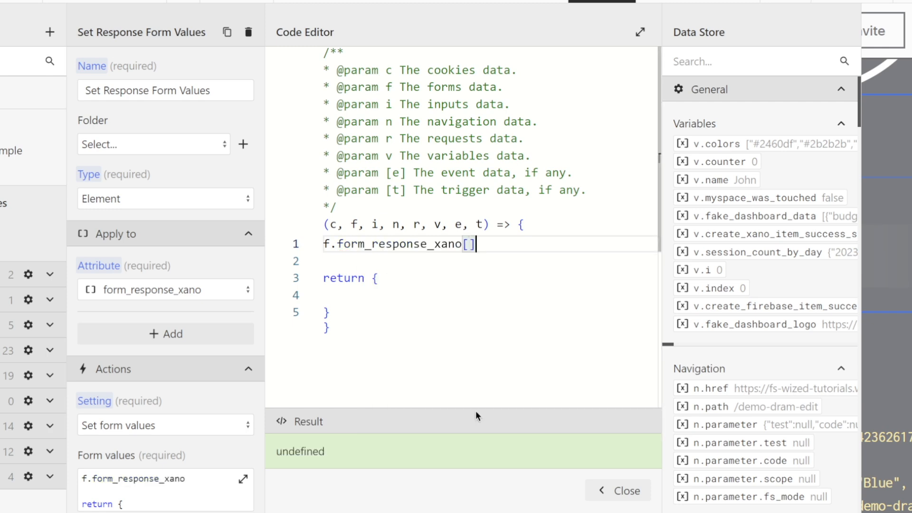
pyautogui.write('0')
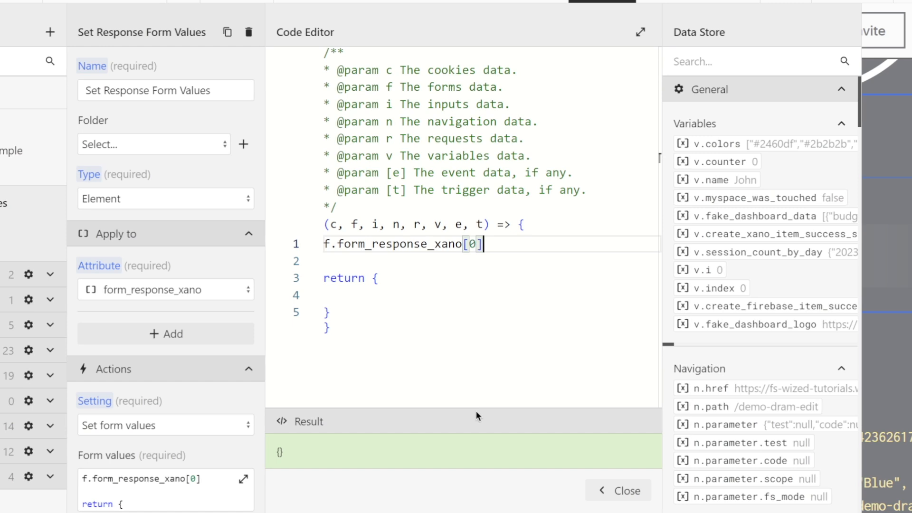
pyautogui.write('.')
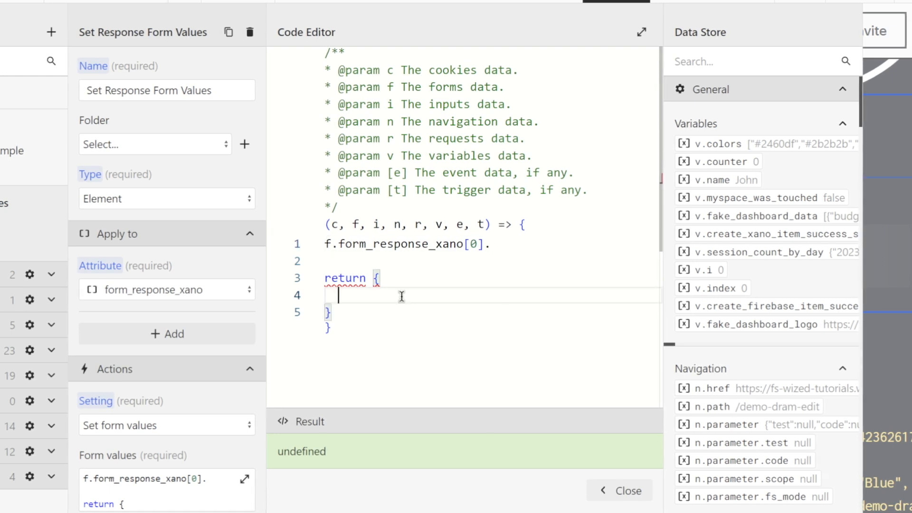
# Add empty favorite_color, nickname and page keys to the return object.
pyautogui.write('favorti')
pyautogui.write('ni')
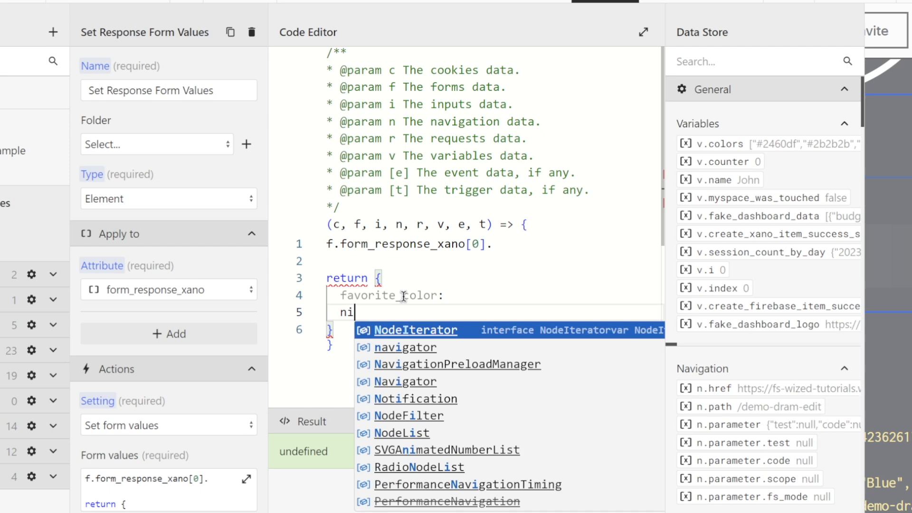
pyautogui.write('ckname')
pyautogui.write('page')
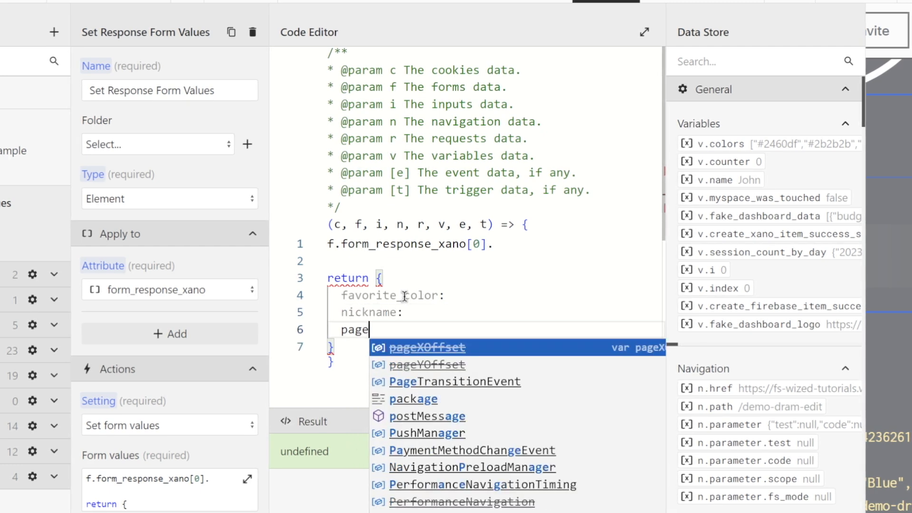
pyautogui.write(':')
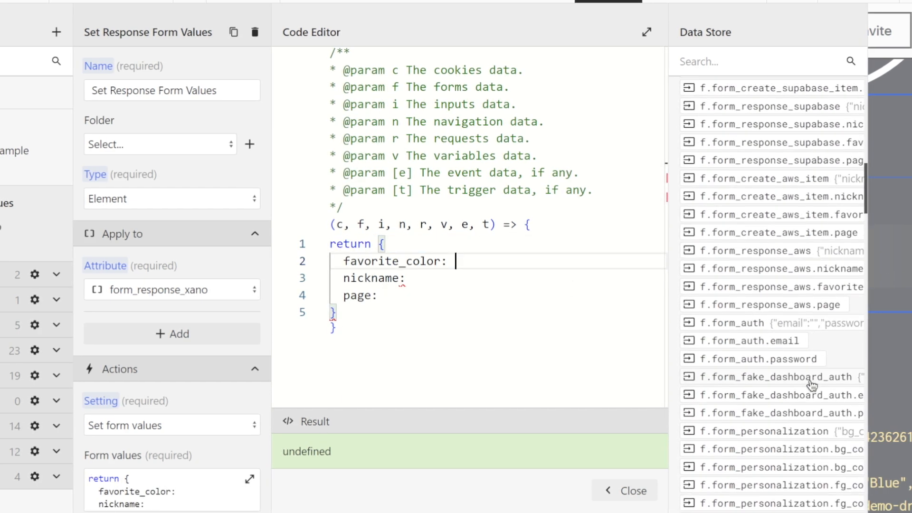
# Assign the keys to get_xano_items.data[0] favorite_color, nickname and current_page, with commas.
pyautogui.scroll(-3)
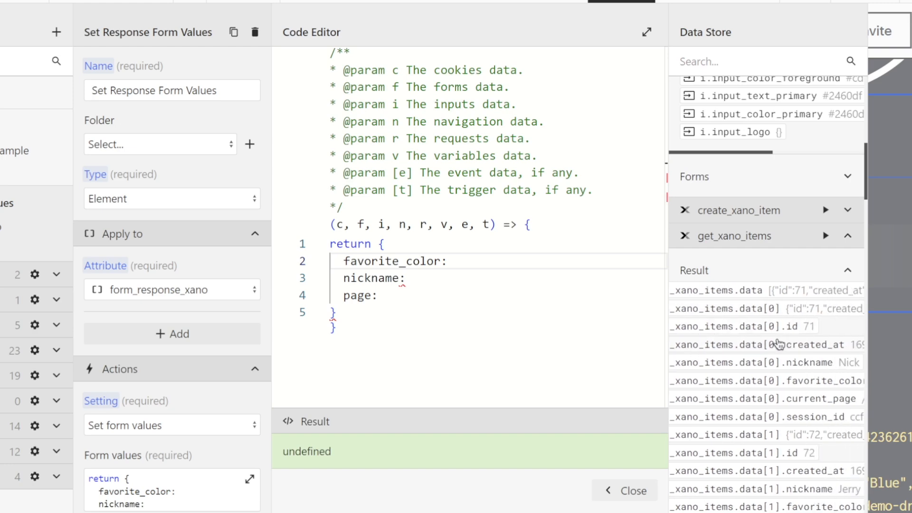
pyautogui.scroll(-3)
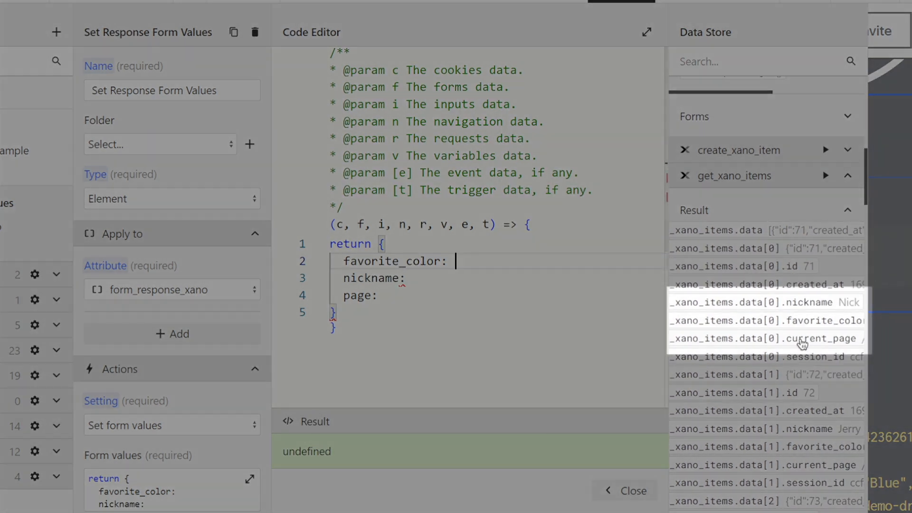
pyautogui.click(767, 320)
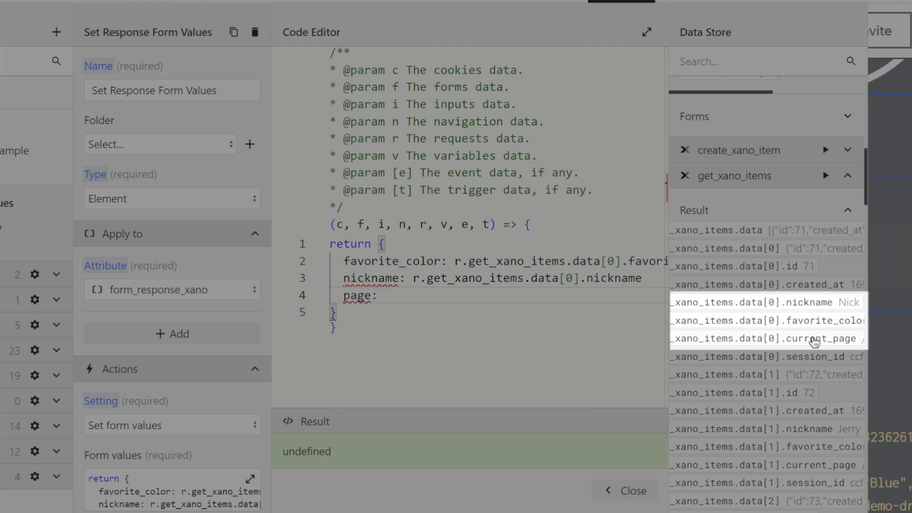
pyautogui.click(767, 338)
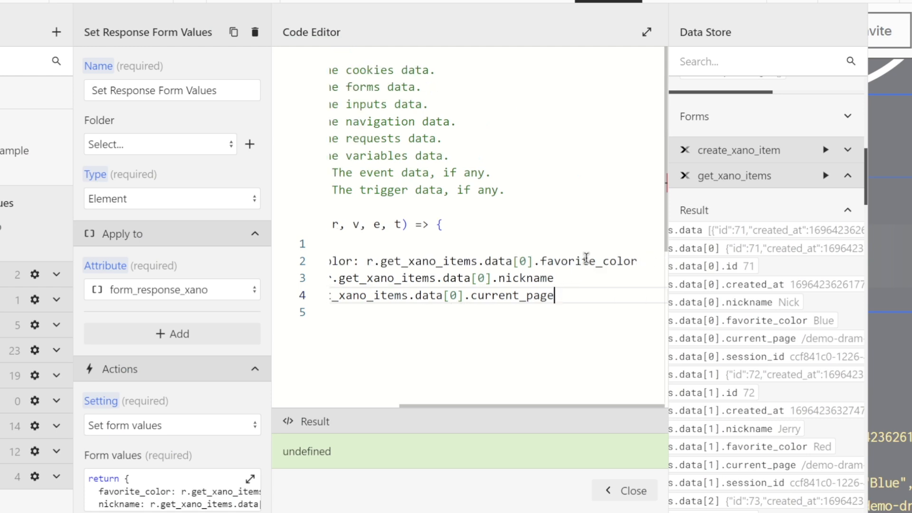
pyautogui.doubleClick(587, 261)
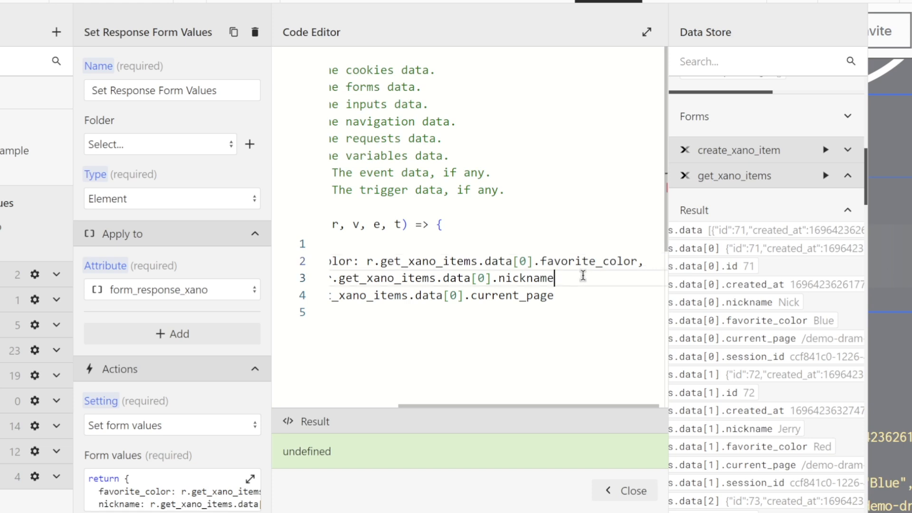
pyautogui.write(',')
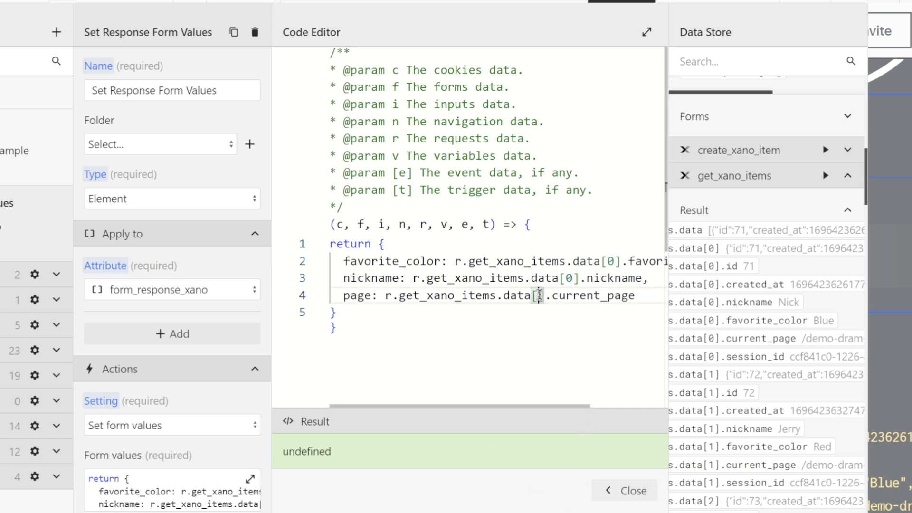
# Replace the [0] indexes with [v.i] so each form reads its own Xano record.
pyautogui.write('v.i')
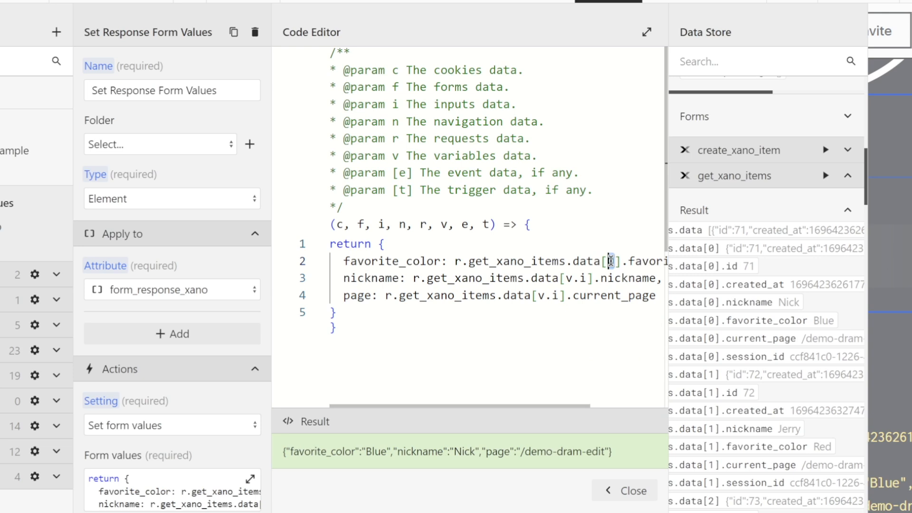
pyautogui.write('v.')
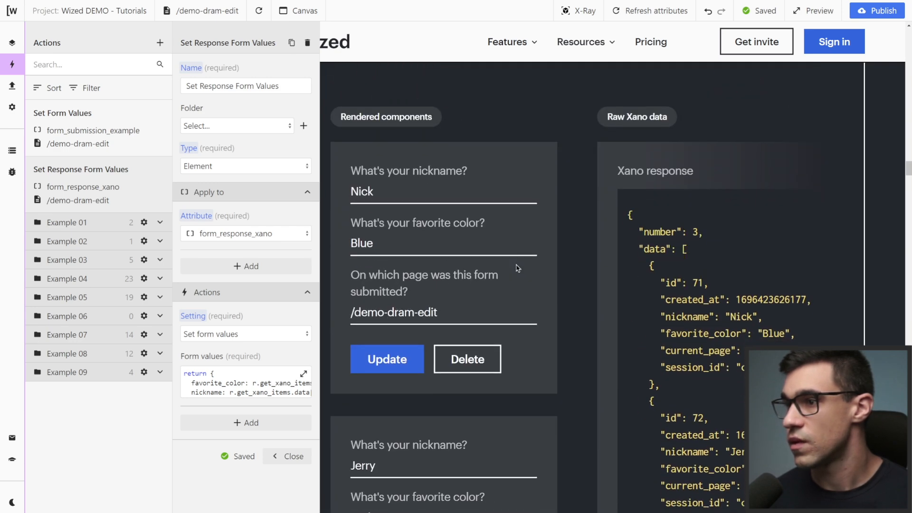
# Scroll the canvas to check the second form shows Jerry, Red and /demo-dram-edit.
pyautogui.scroll(-3)
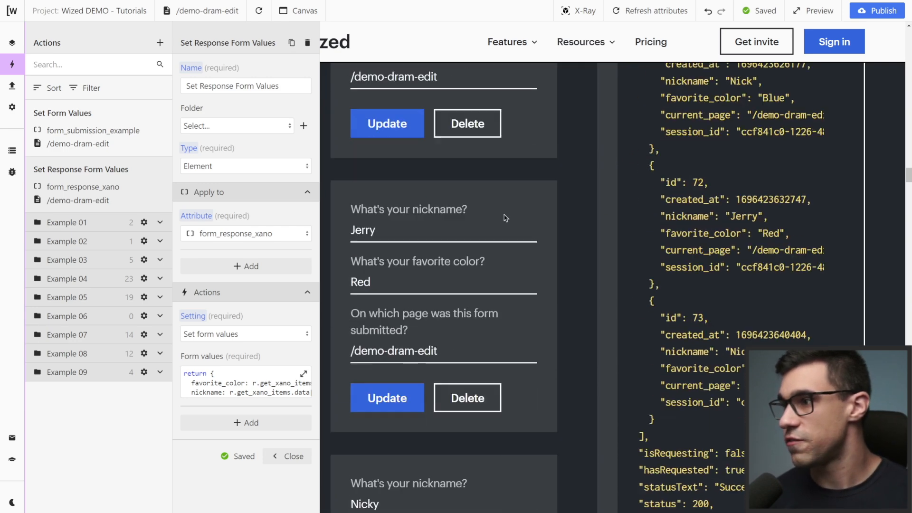